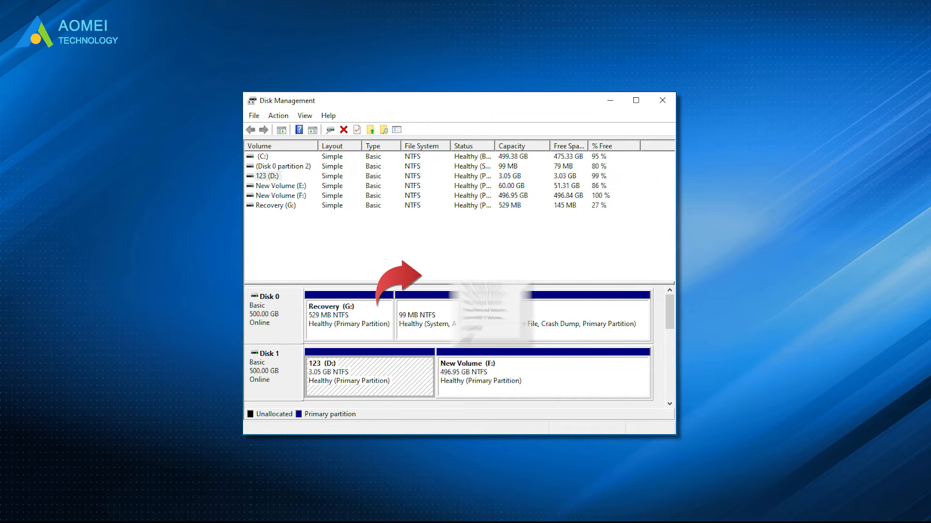
- Close Disk Management via the taskbar, leaving only the Windows 10 desktop
right_click(368, 374)
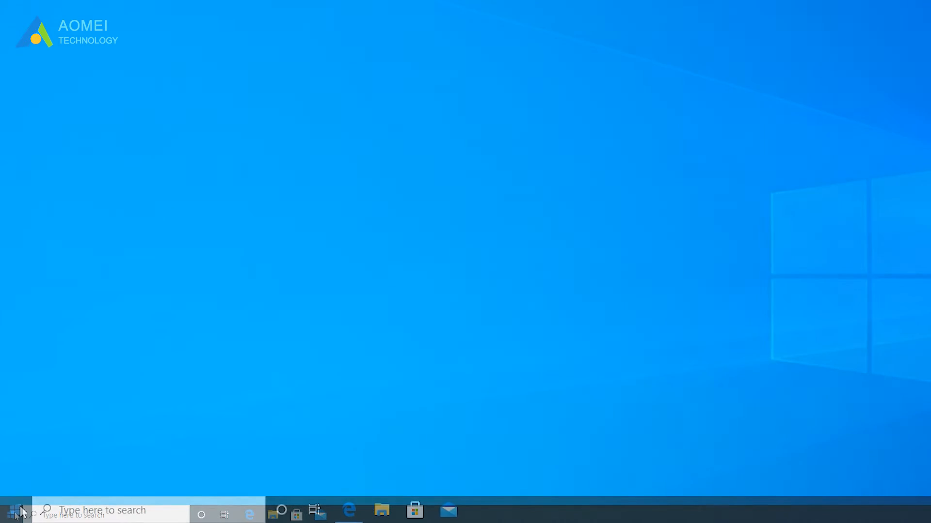
- Relaunch Disk Management from the Start menu, dismissing Run and searching 'diskmanagement'
right_click(12, 511)
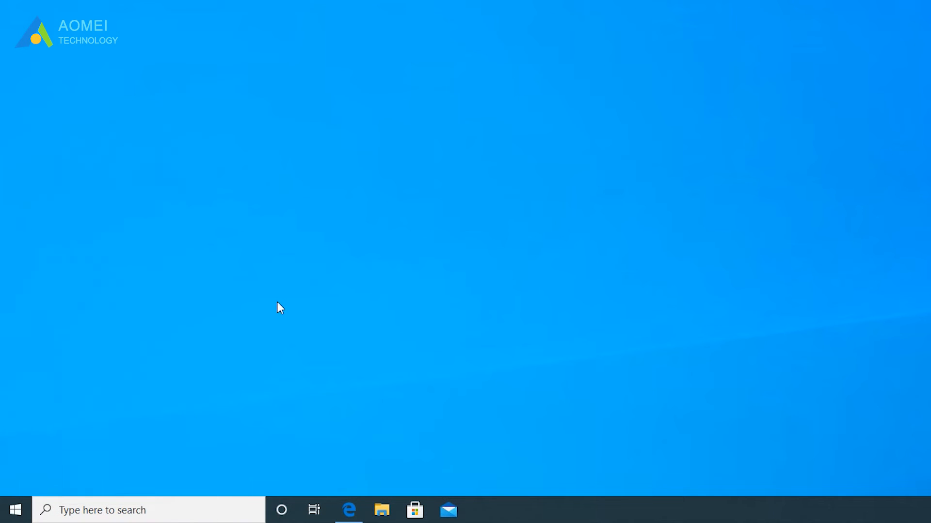
right_click(16, 510)
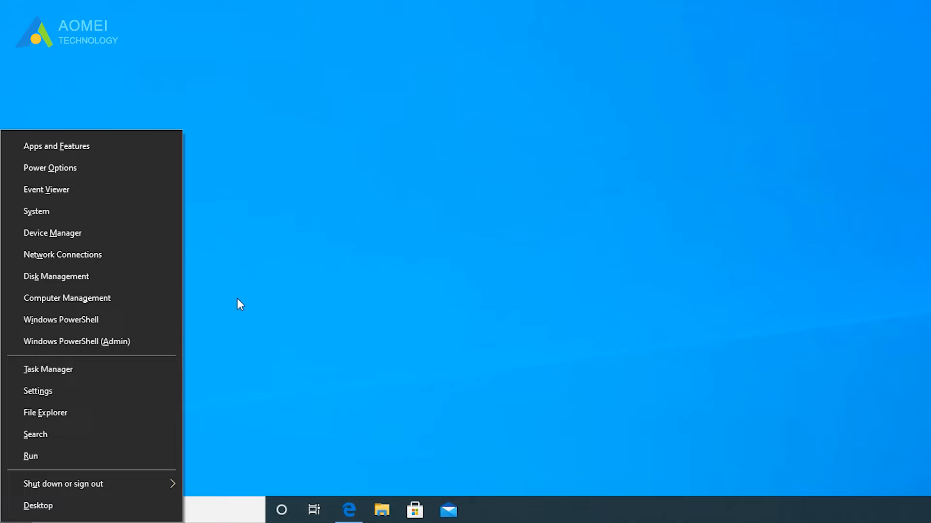
mouse_move(237, 288)
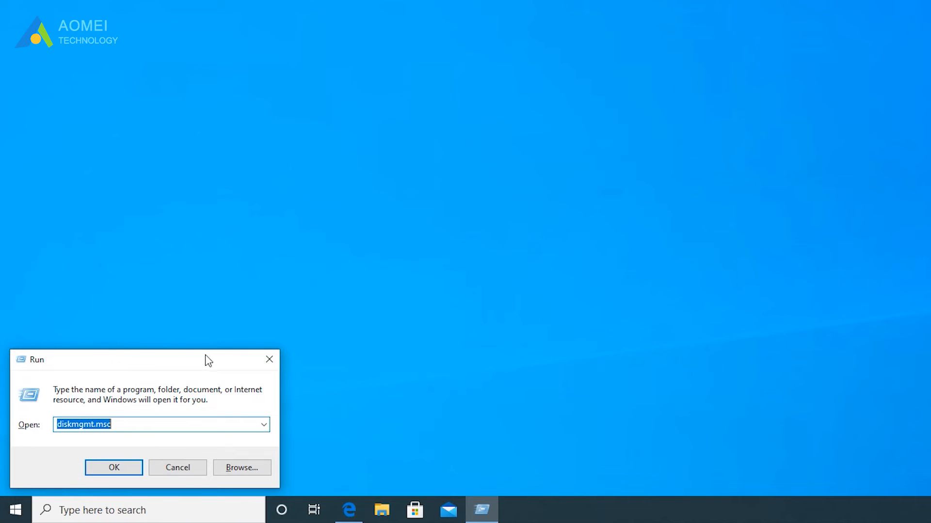
left_click(83, 425)
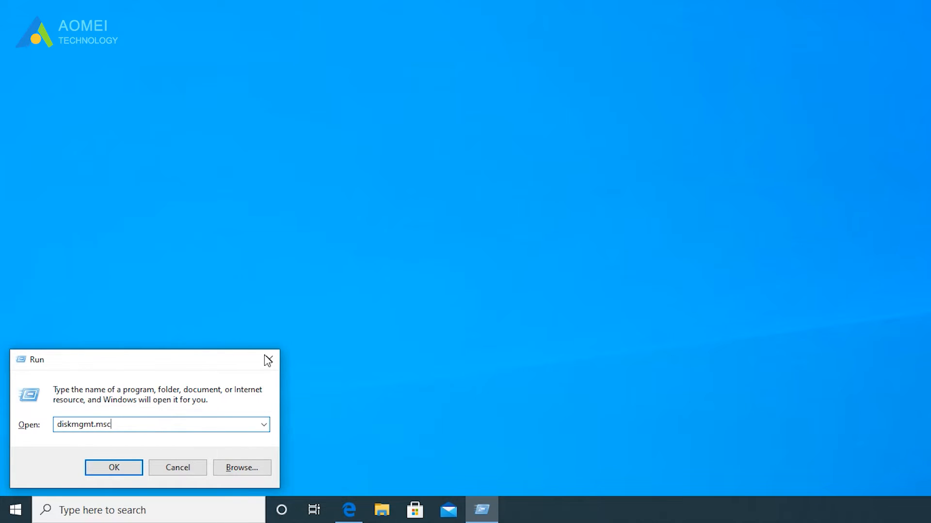
left_click(113, 467)
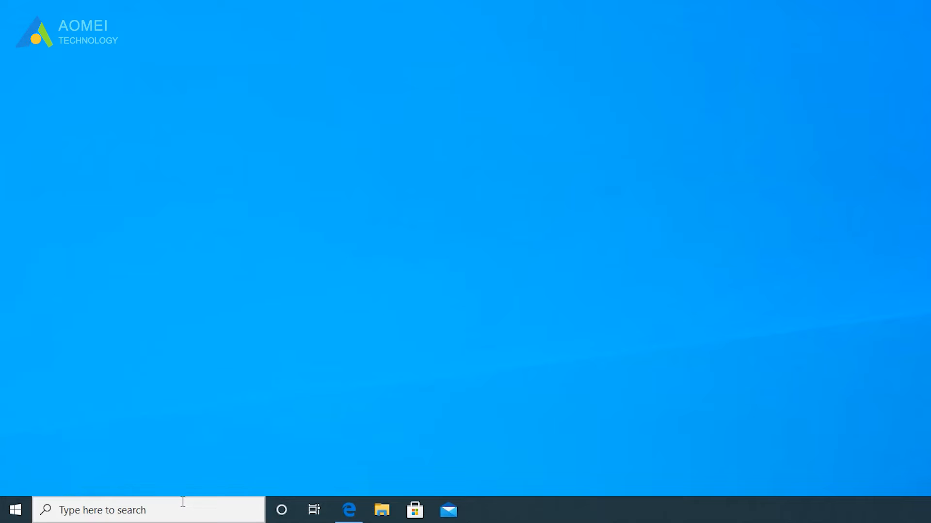
type("diskmanagement")
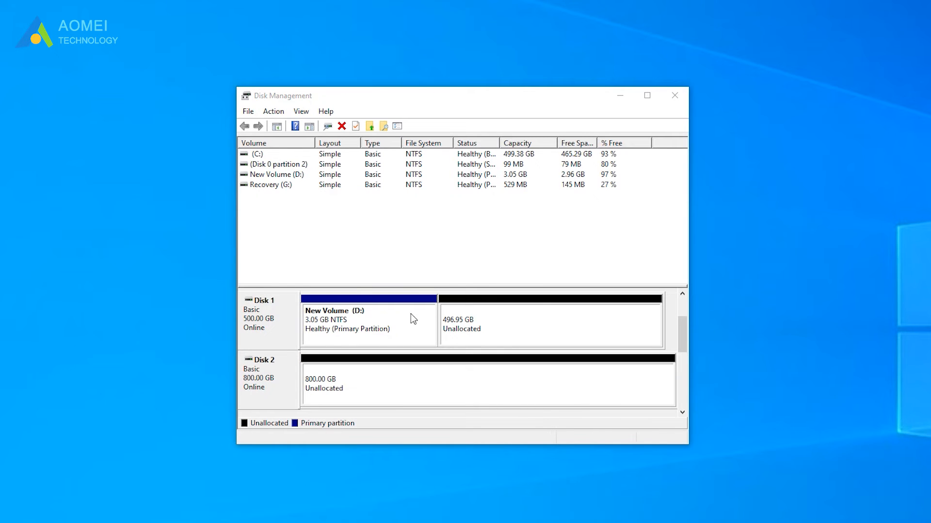
mouse_move(421, 321)
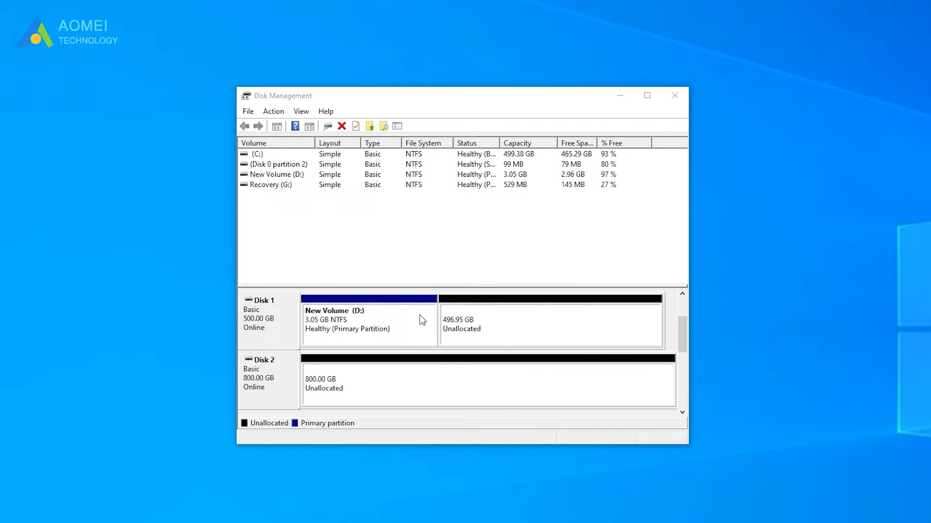
- Start Extend Volume on D:, accepting Disk 1's unallocated space in the wizard
right_click(368, 321)
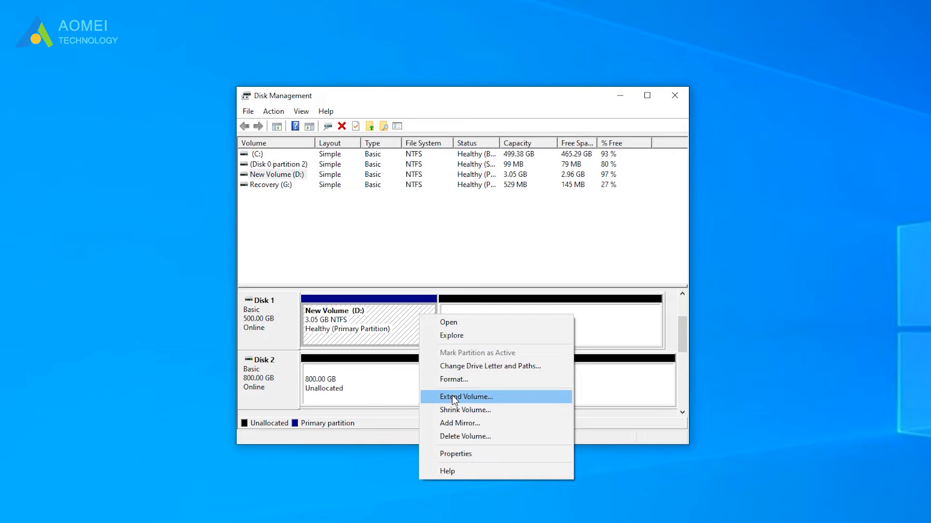
left_click(466, 397)
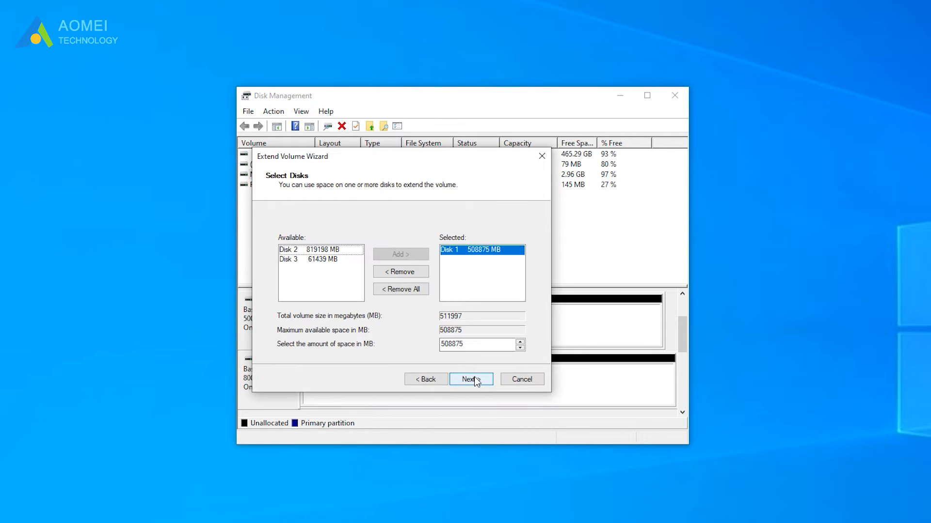
left_click(470, 379)
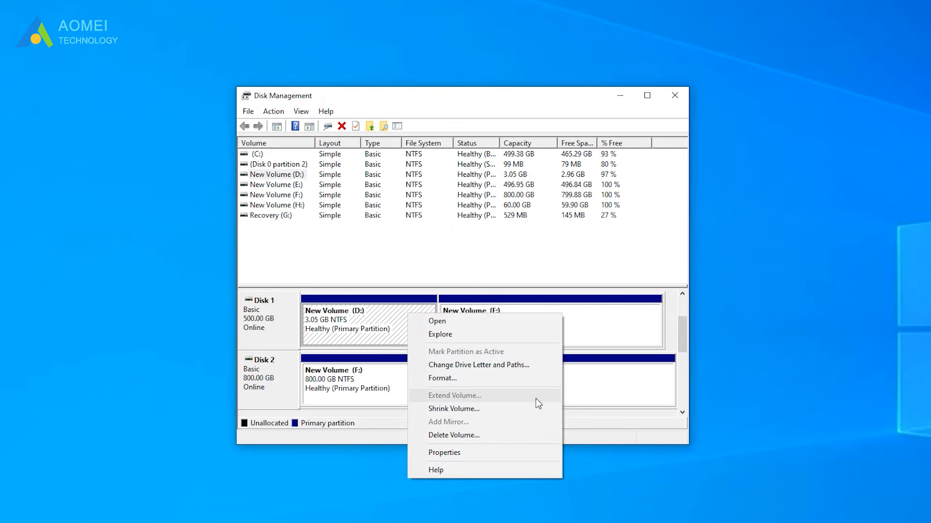
mouse_move(595, 340)
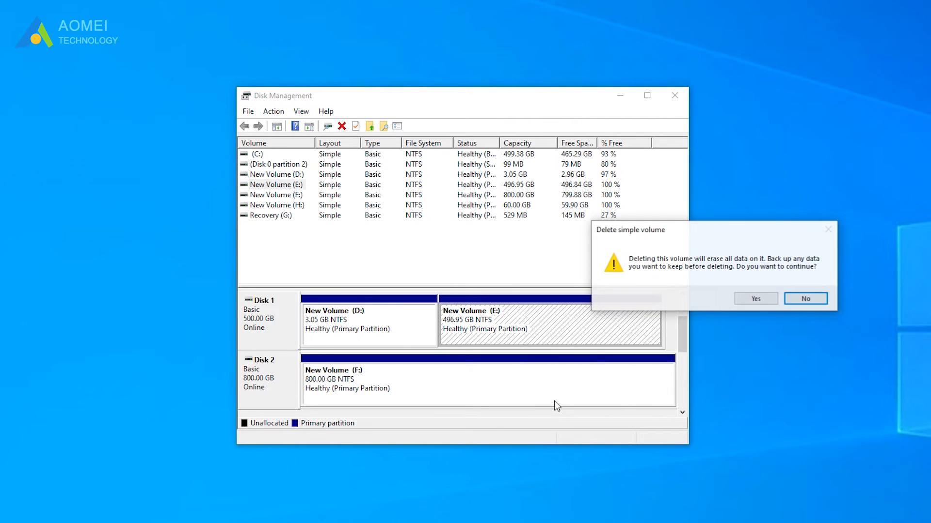
- Confirm deleting volume E: on Disk 1, then right-click the remaining volume
left_click(754, 299)
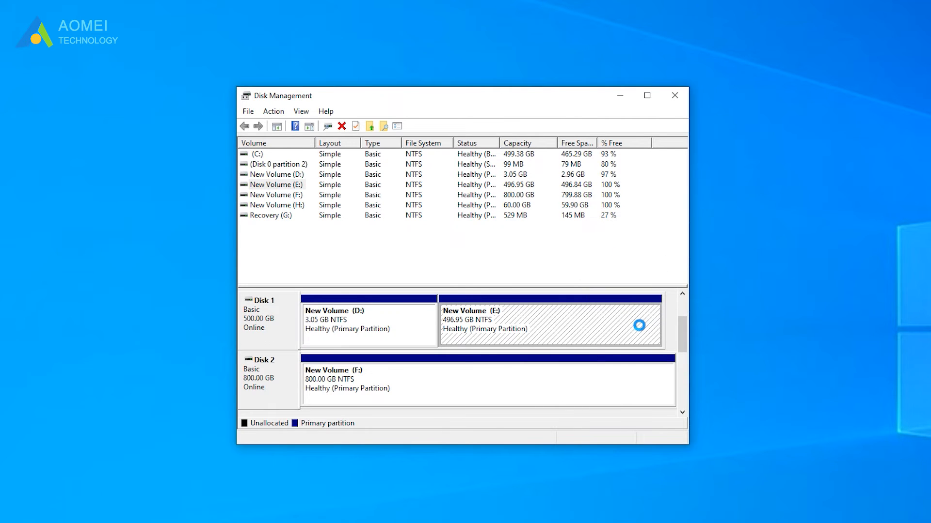
right_click(368, 324)
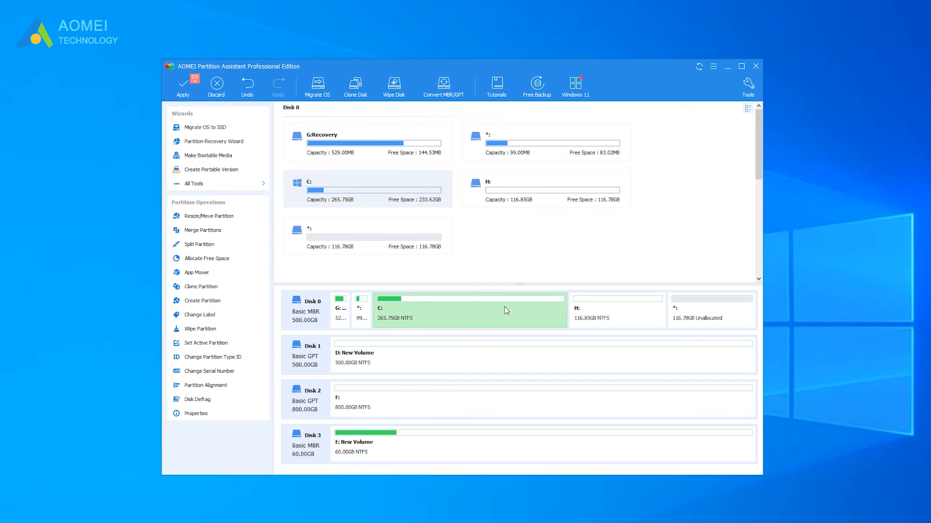
- Merge Disk 0's 116.78 GB unallocated space into C:, making it 382.53 GB
right_click(468, 305)
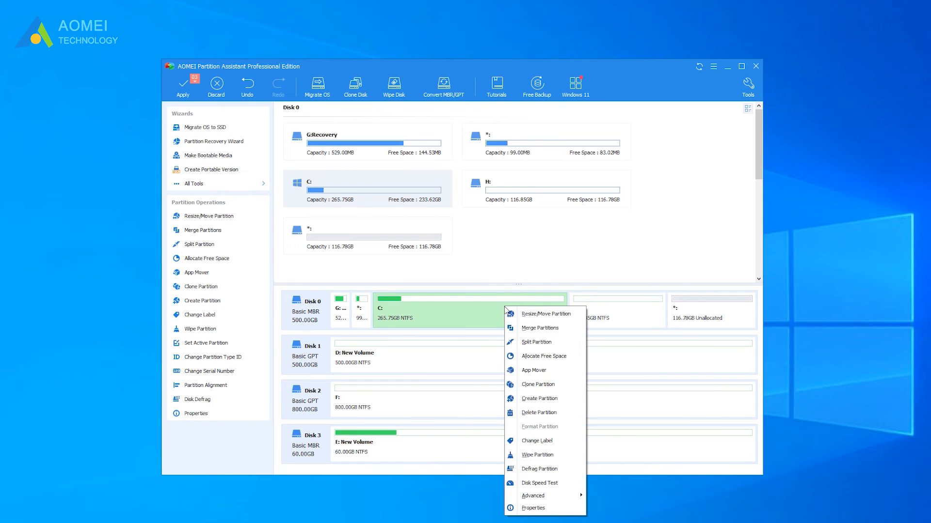
left_click(539, 329)
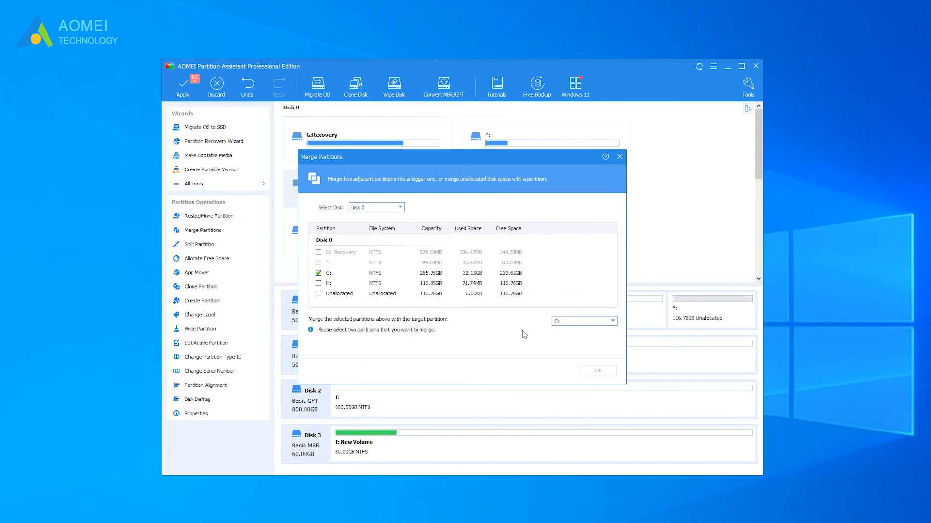
left_click(338, 293)
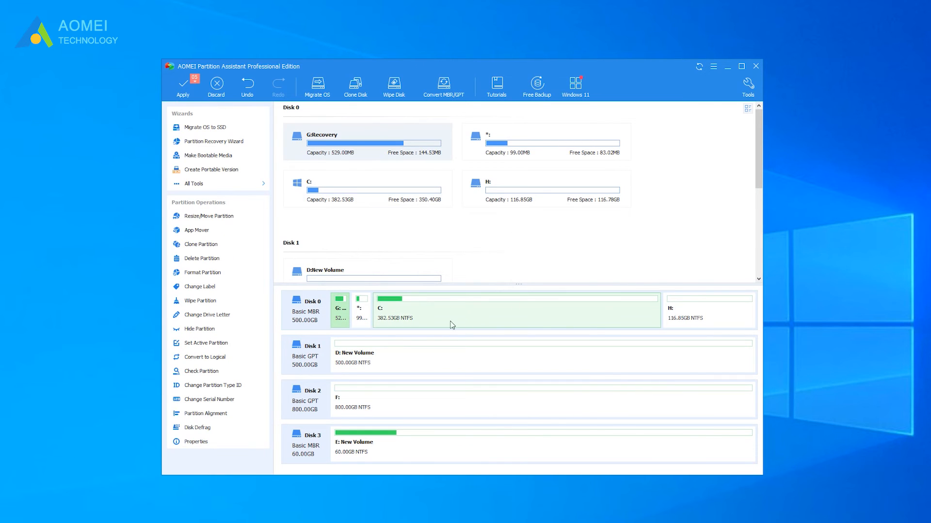
mouse_move(503, 320)
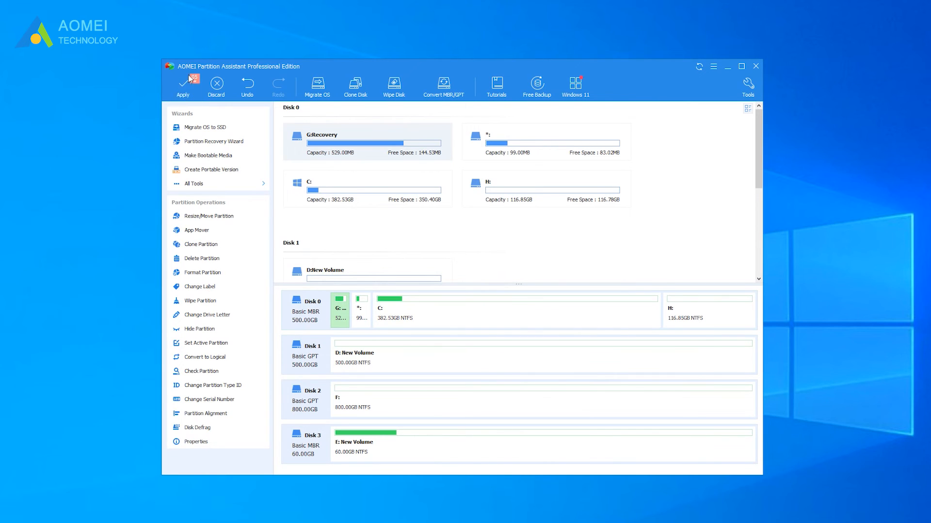
- Apply the pending merge of unallocated space into C:
left_click(755, 66)
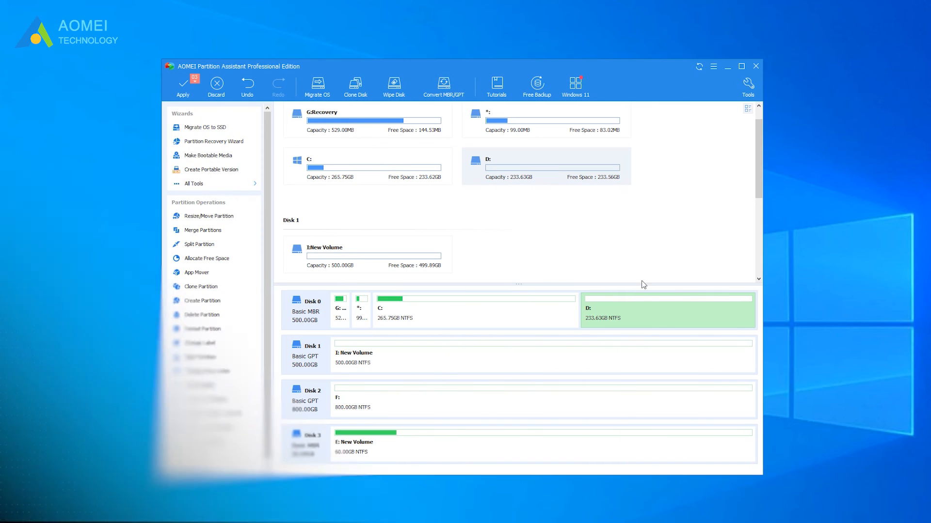
- Allocate 116.53 GB of D:'s free space to C:, growing C: to 382.28 GB
right_click(667, 306)
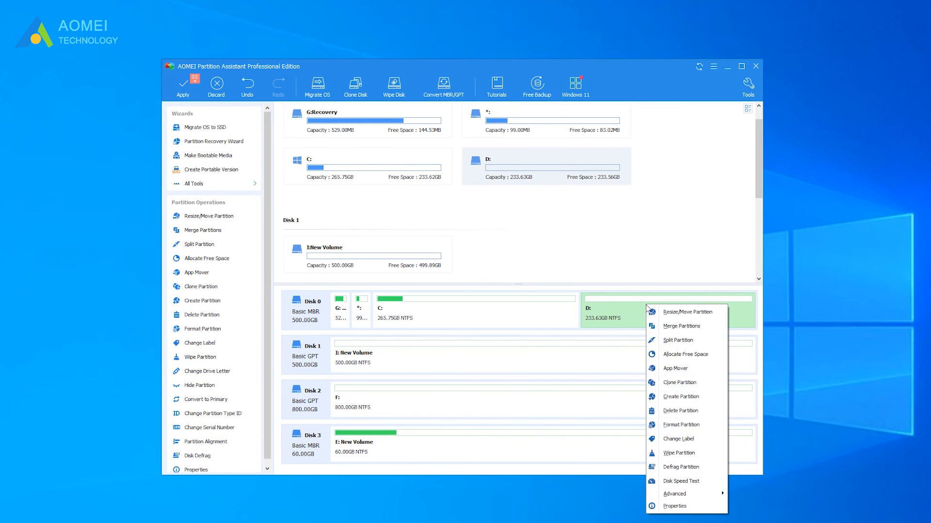
mouse_move(683, 354)
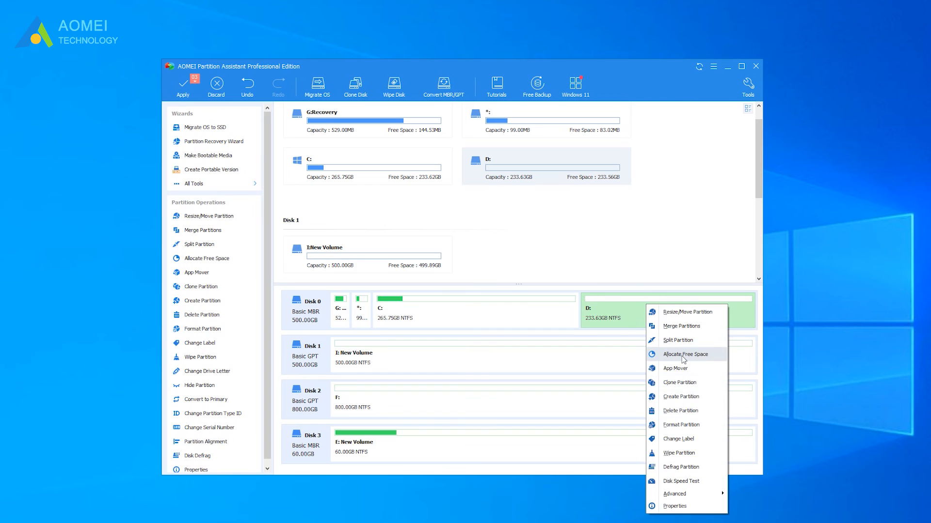
left_click(685, 354)
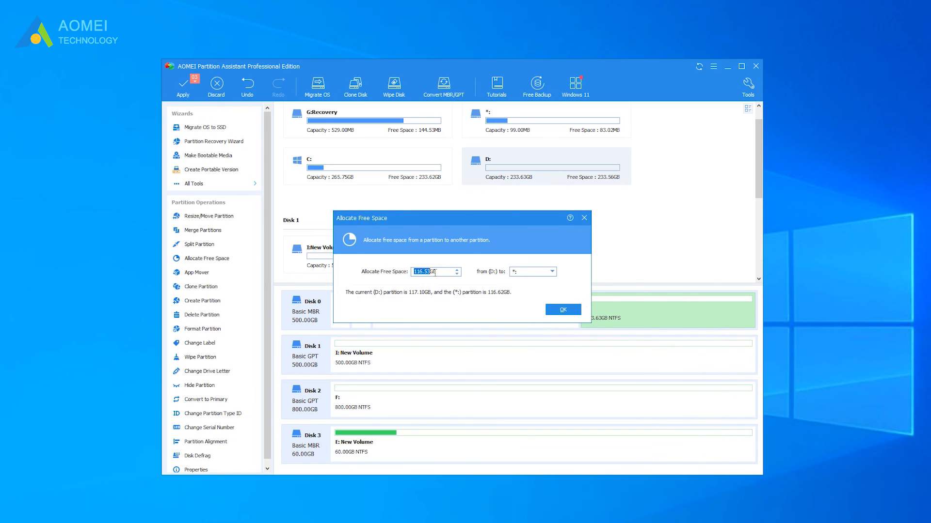
left_click(550, 271)
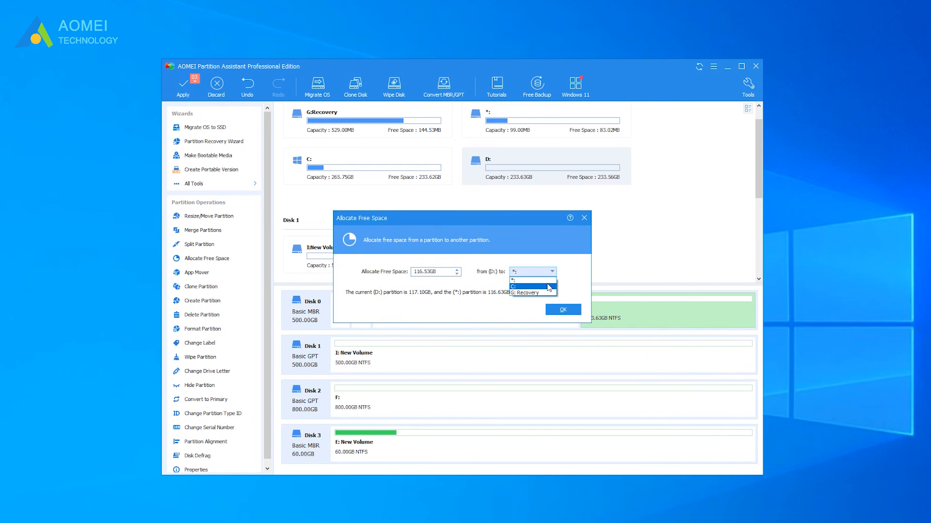
left_click(523, 288)
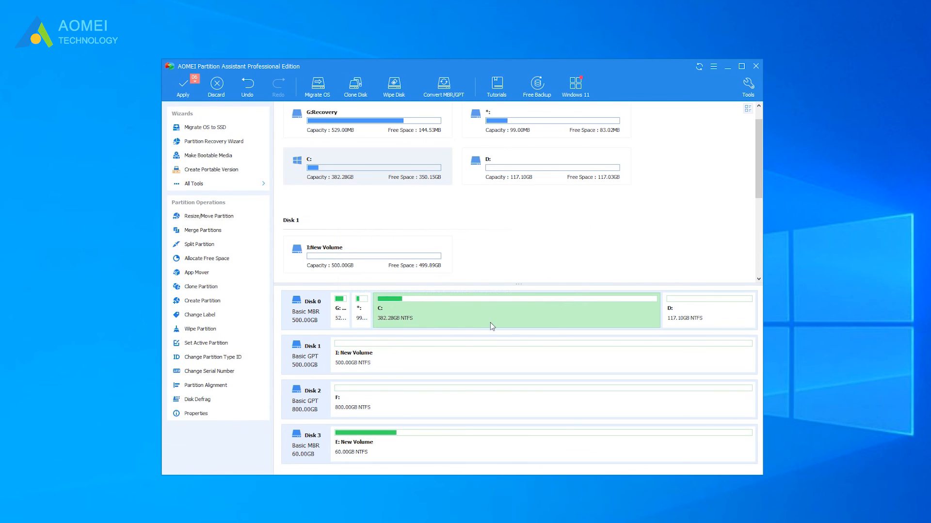
mouse_move(566, 327)
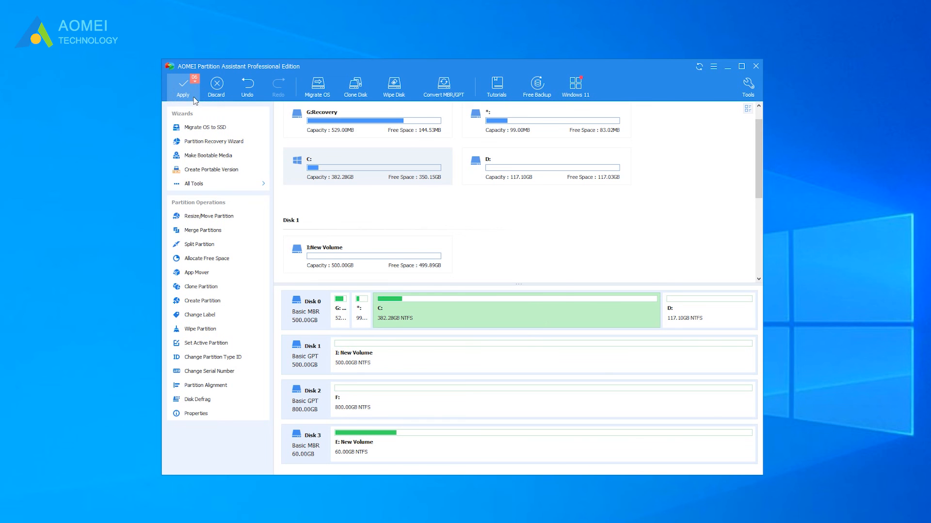
- Right-click a partition on the new Disk 0 layout after applying the transfer
right_click(445, 308)
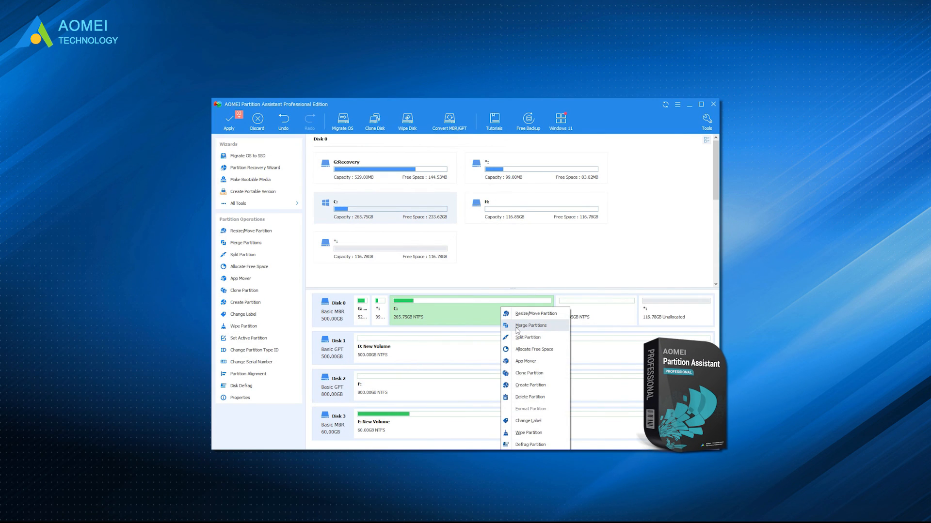